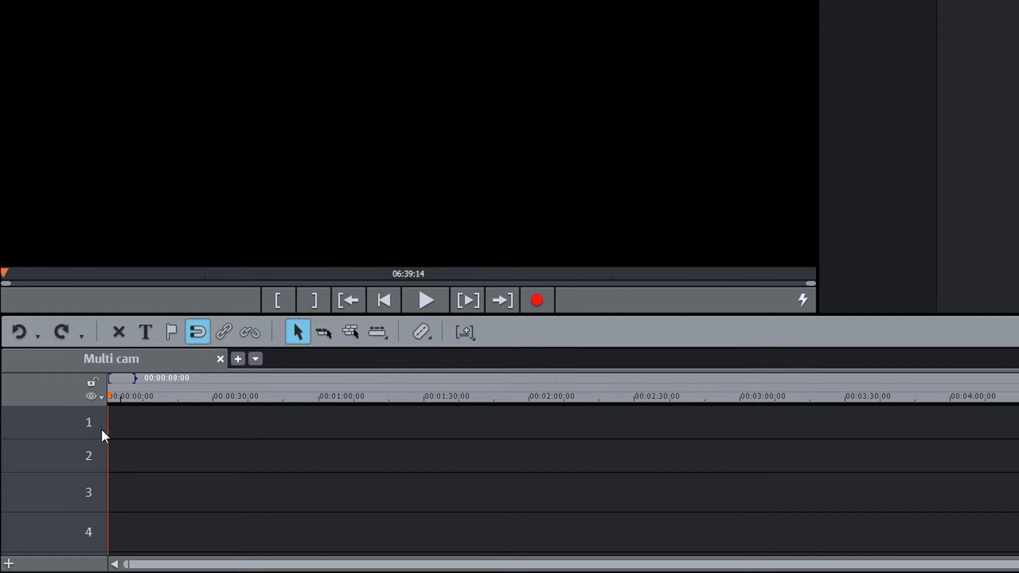
pyautogui.moveTo(105, 466)
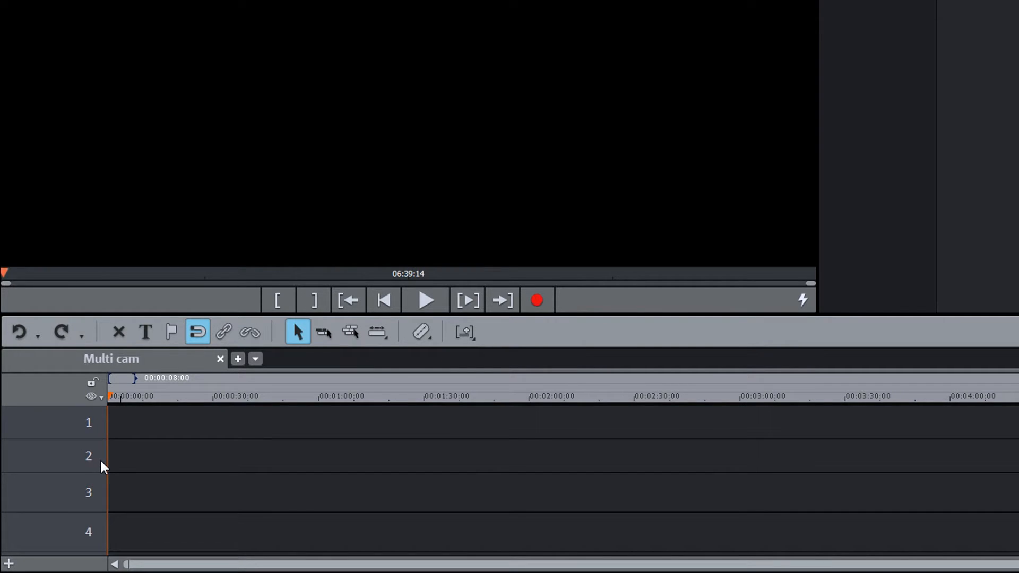
pyautogui.moveTo(266, 446)
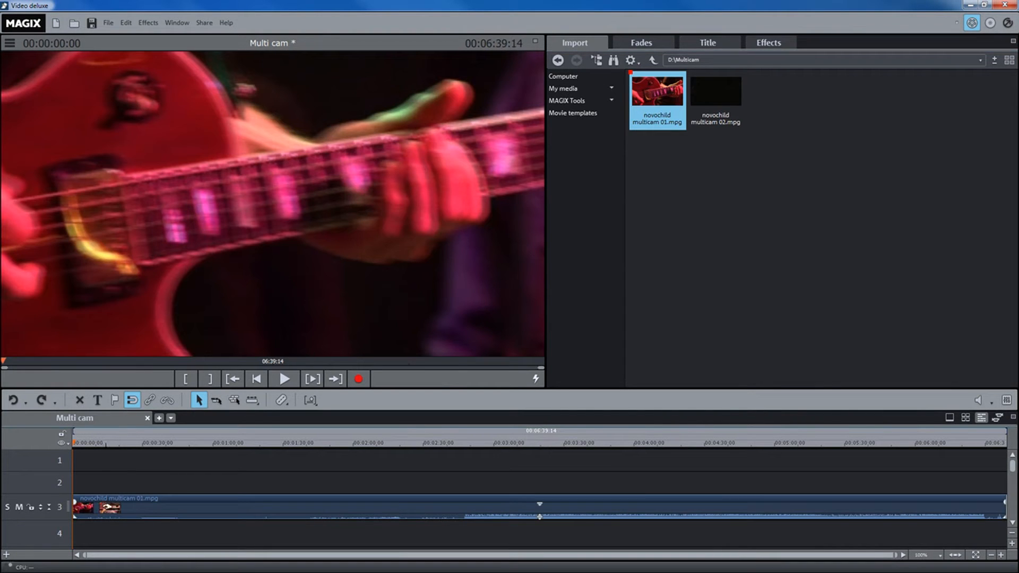
pyautogui.click(715, 91)
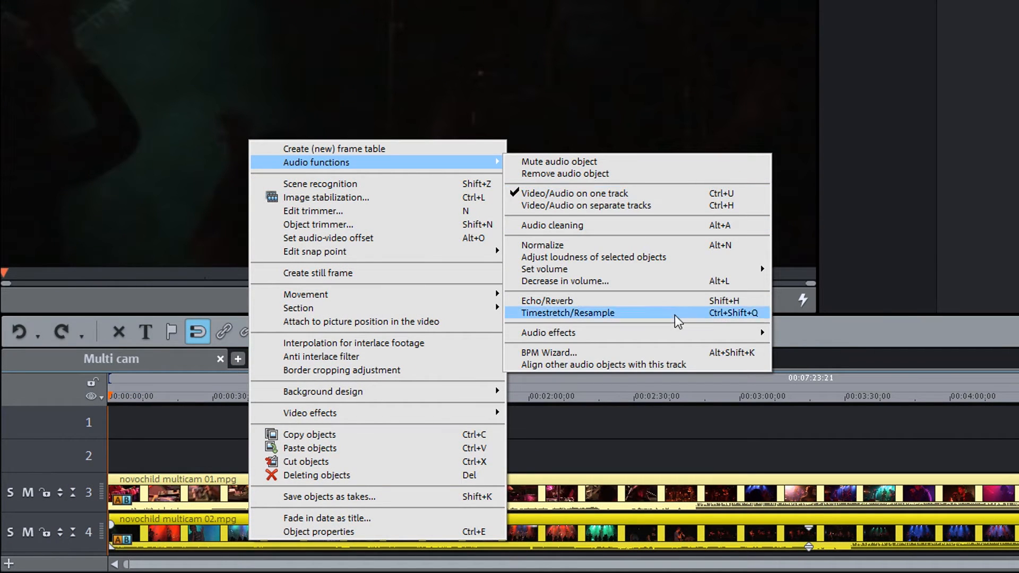
pyautogui.moveTo(714, 364)
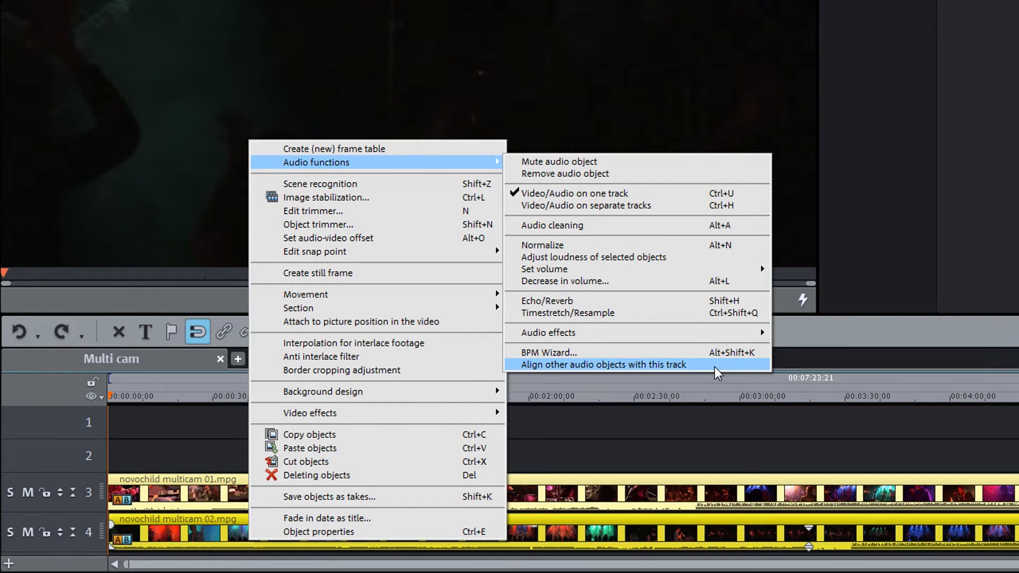
# Align the track 3 clip to track 4's audio, then enable Multicam mode from the Edit menu.
pyautogui.click(602, 364)
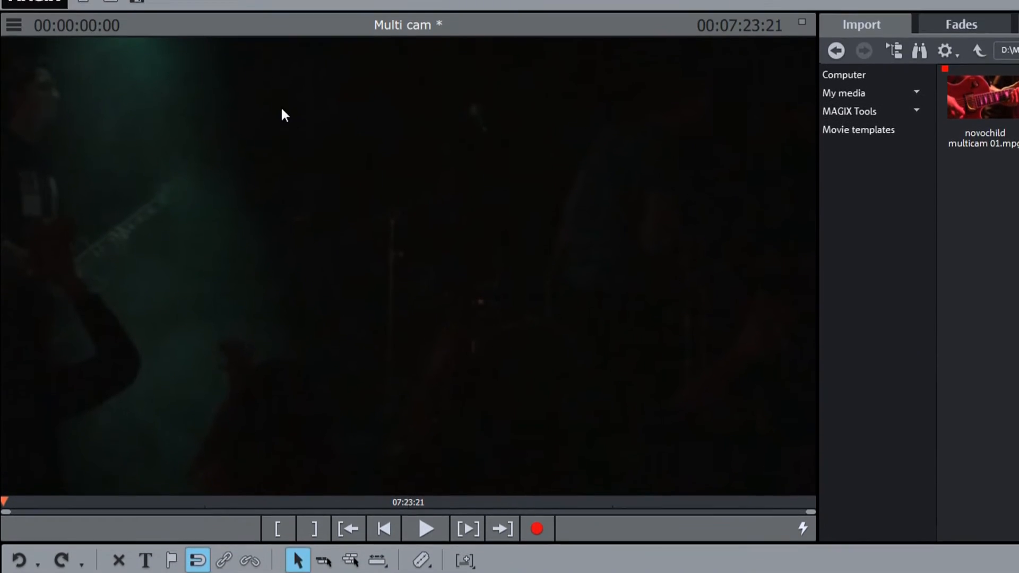
pyautogui.click(188, 16)
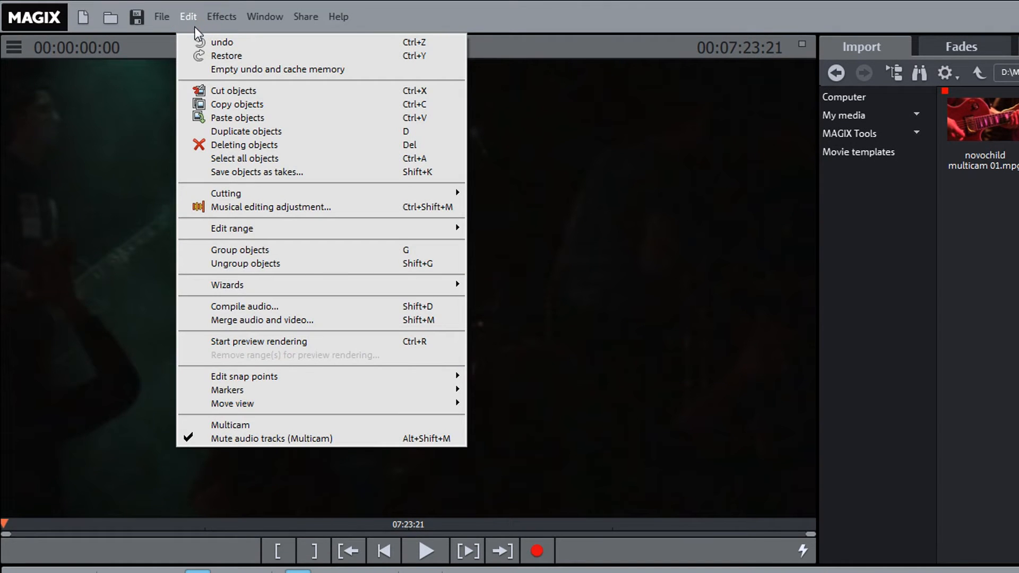
pyautogui.moveTo(230, 425)
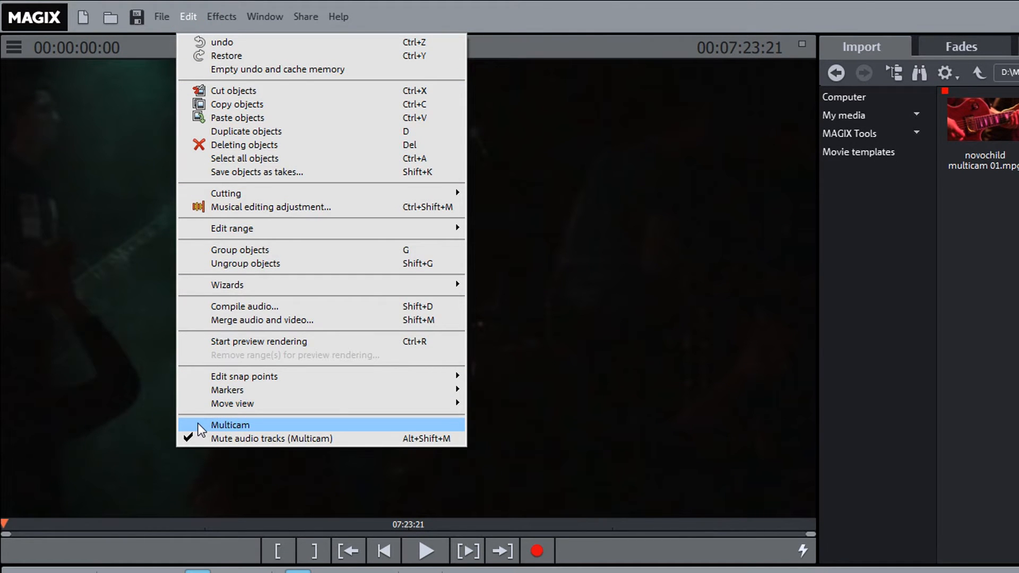
pyautogui.click(230, 425)
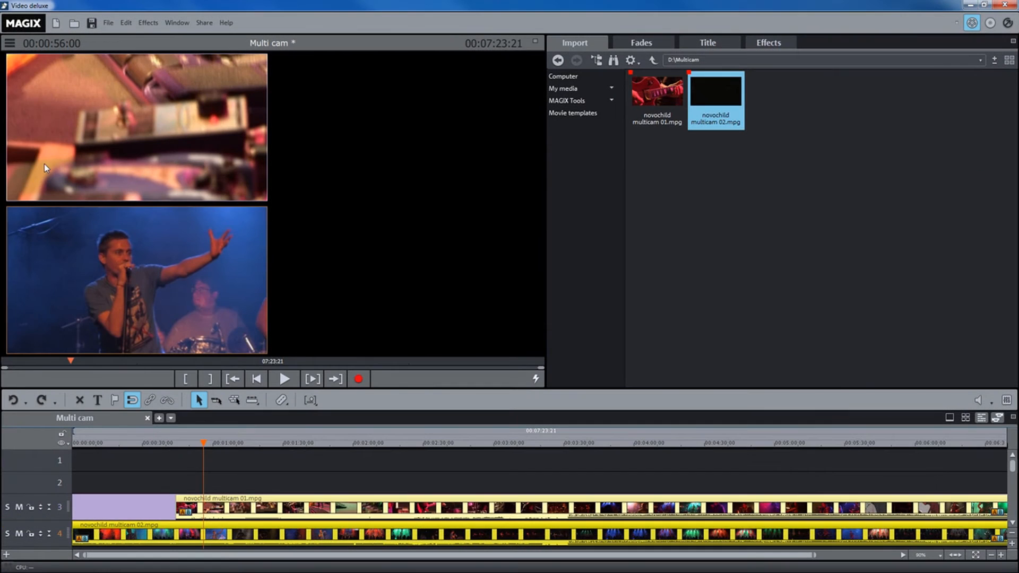
pyautogui.moveTo(190, 233)
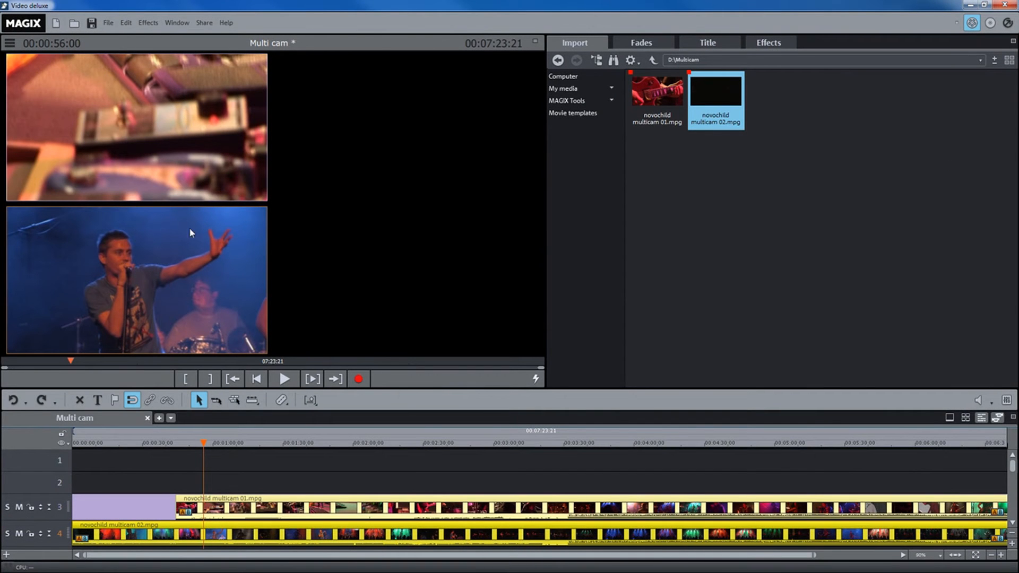
pyautogui.moveTo(200, 300)
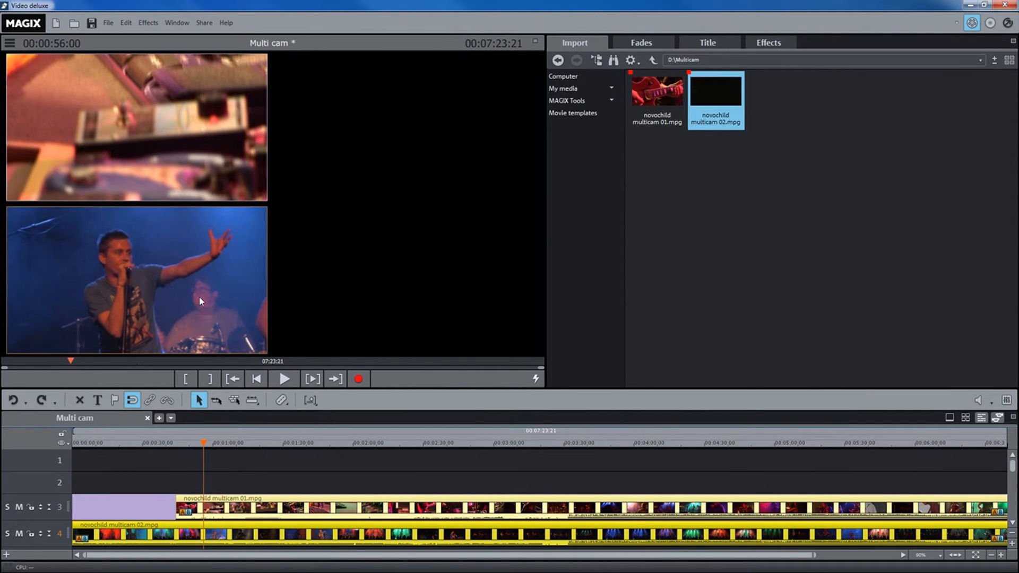
pyautogui.moveTo(472, 276)
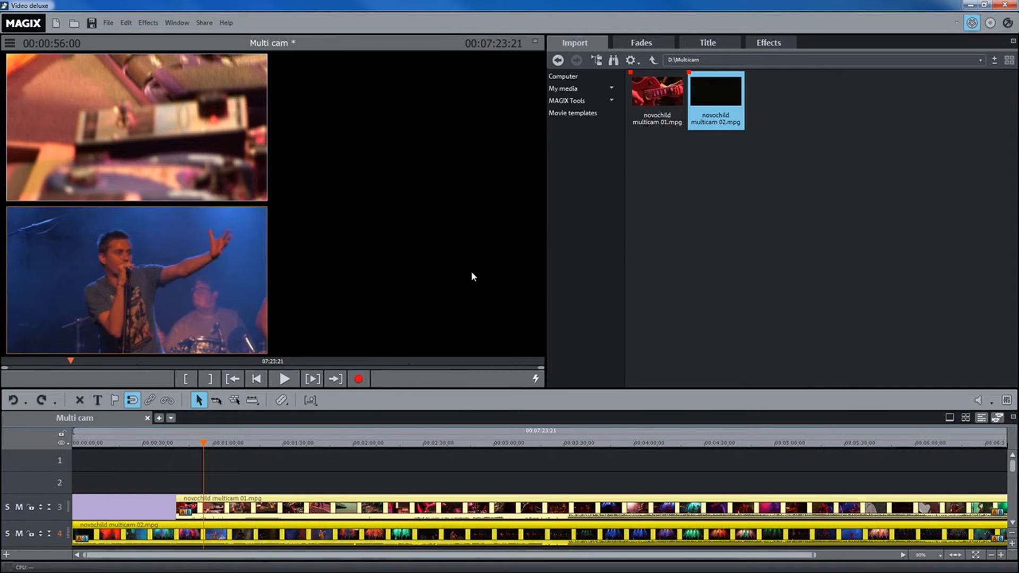
pyautogui.moveTo(420, 276)
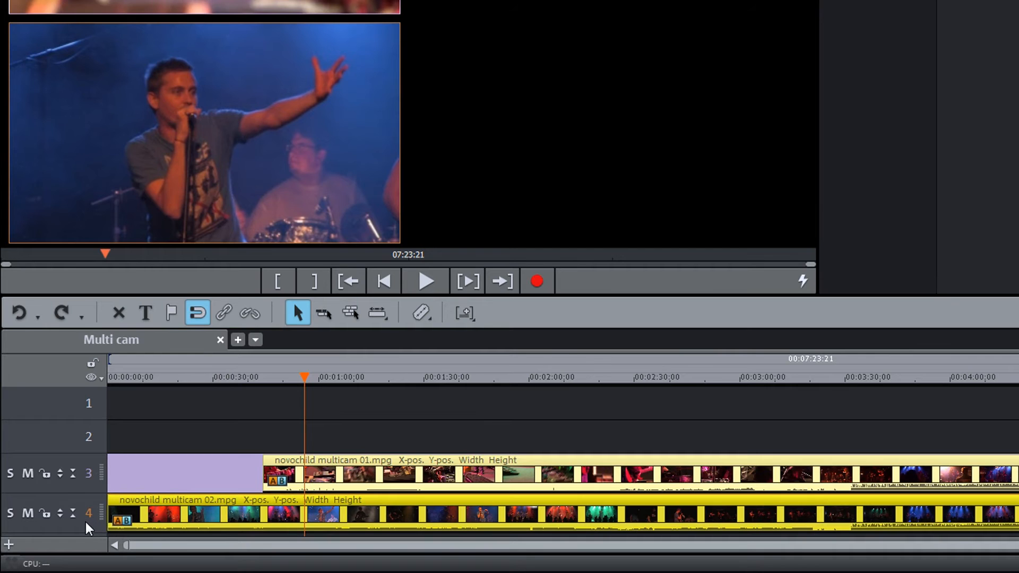
# Set track 4 as the multicam master audio track via its header menu.
pyautogui.rightClick(91, 514)
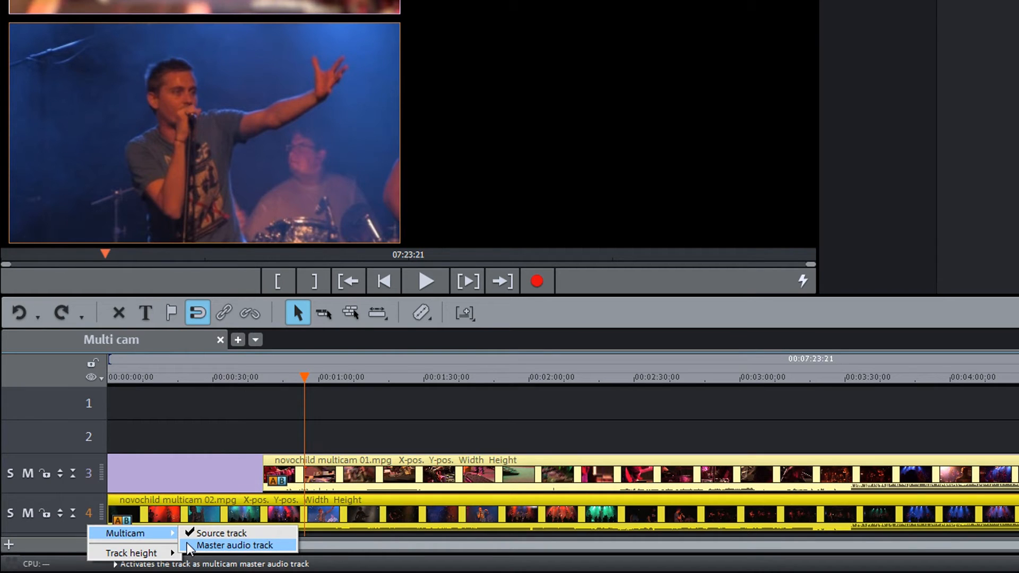
pyautogui.click(232, 546)
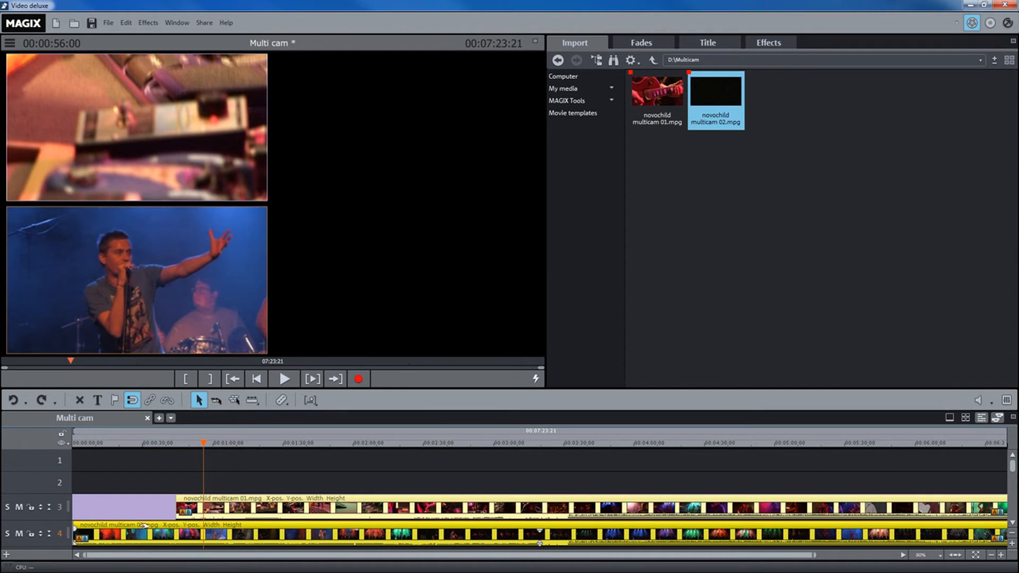
pyautogui.moveTo(144, 285)
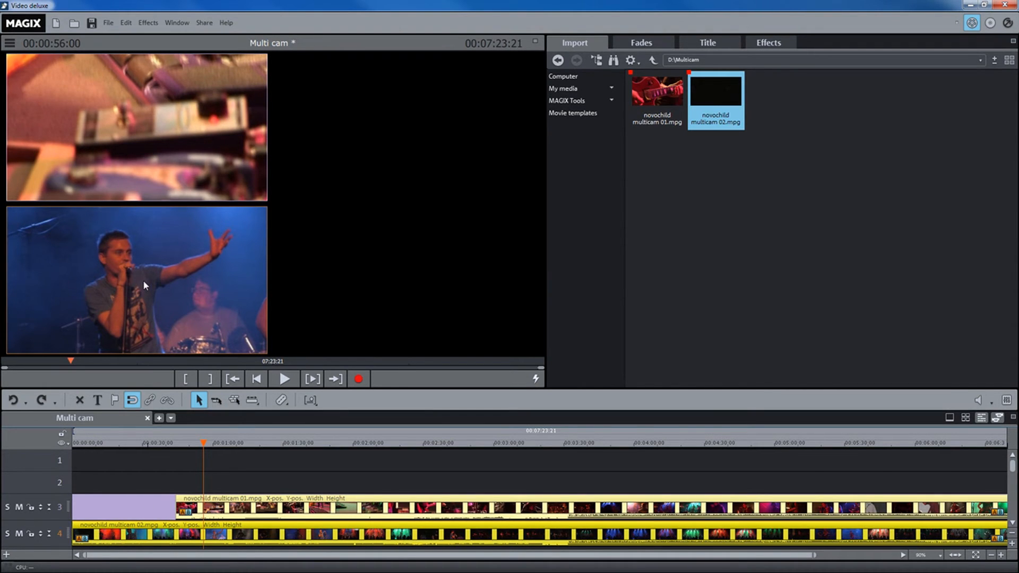